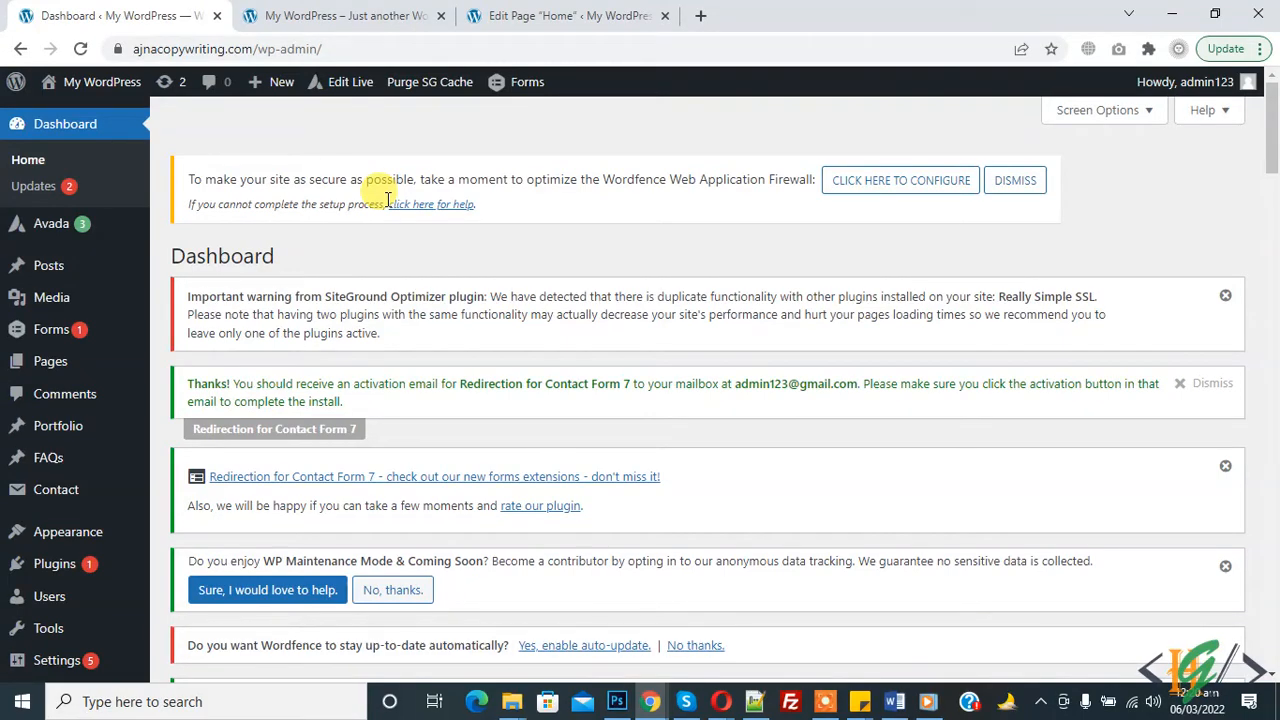
mouse_move(508, 160)
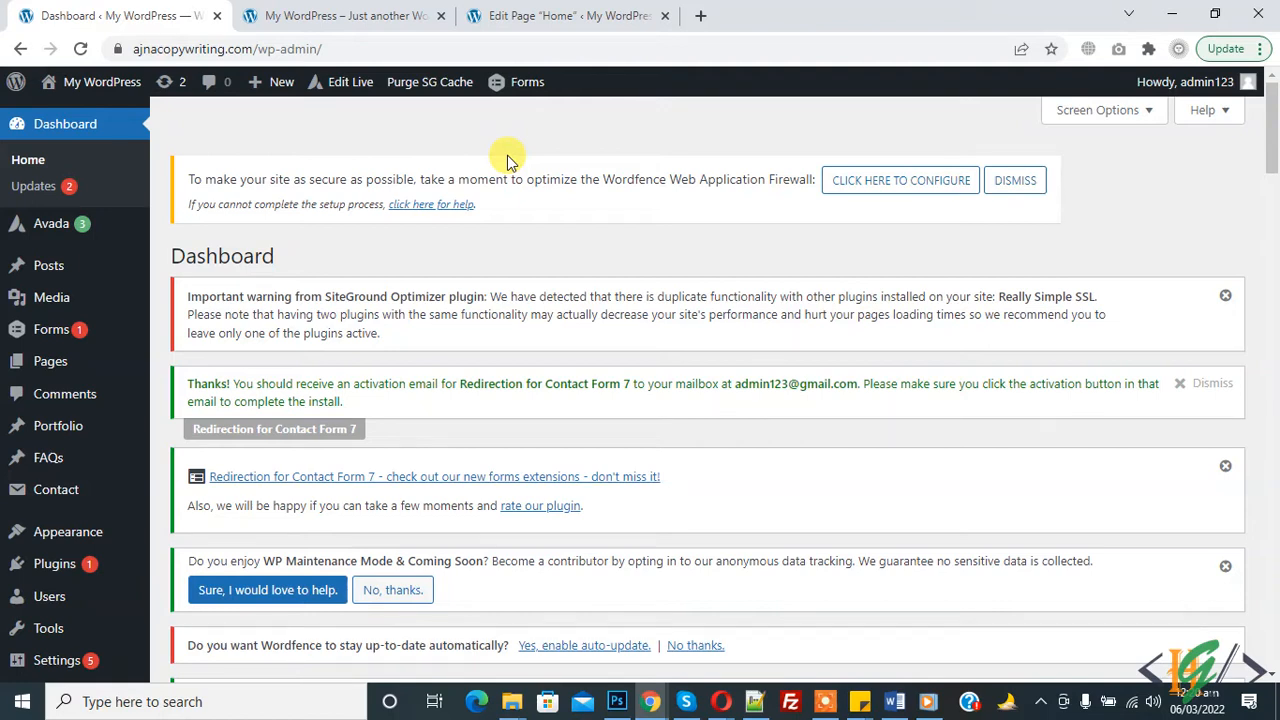
mouse_move(405, 77)
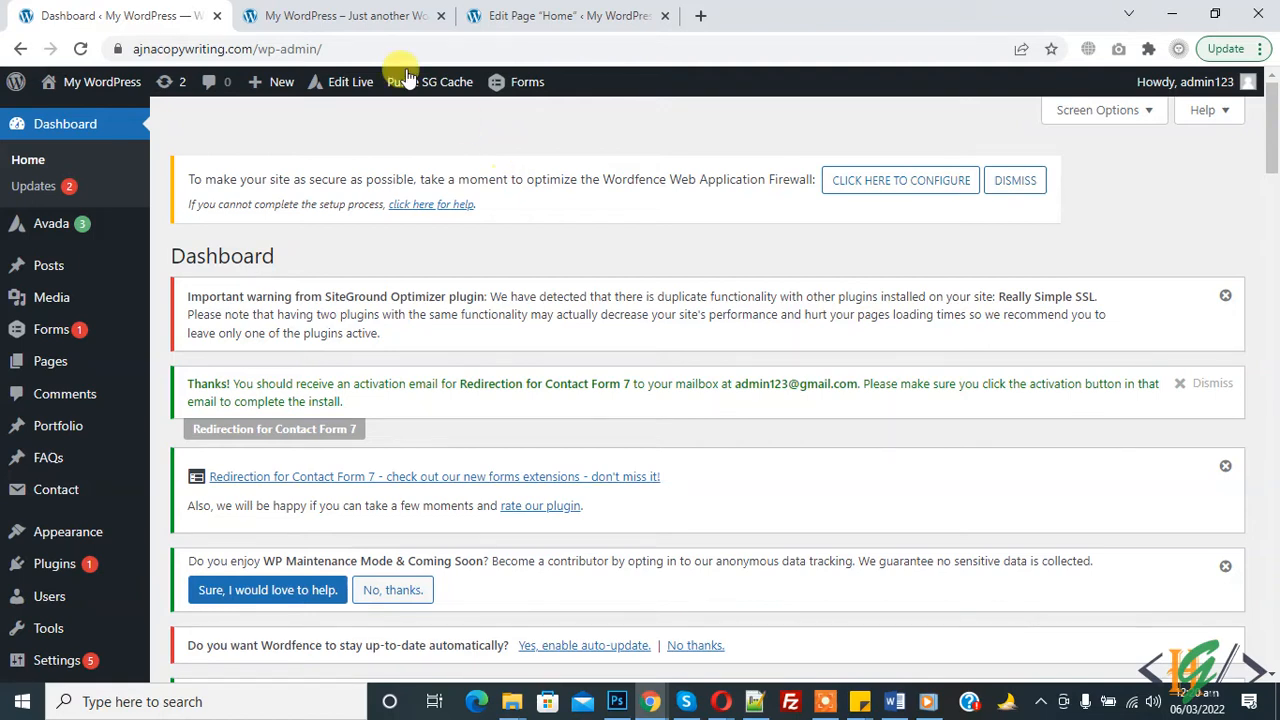
Check the live site's headings, return to the dashboard, and scroll to Body Typography.
click(345, 15)
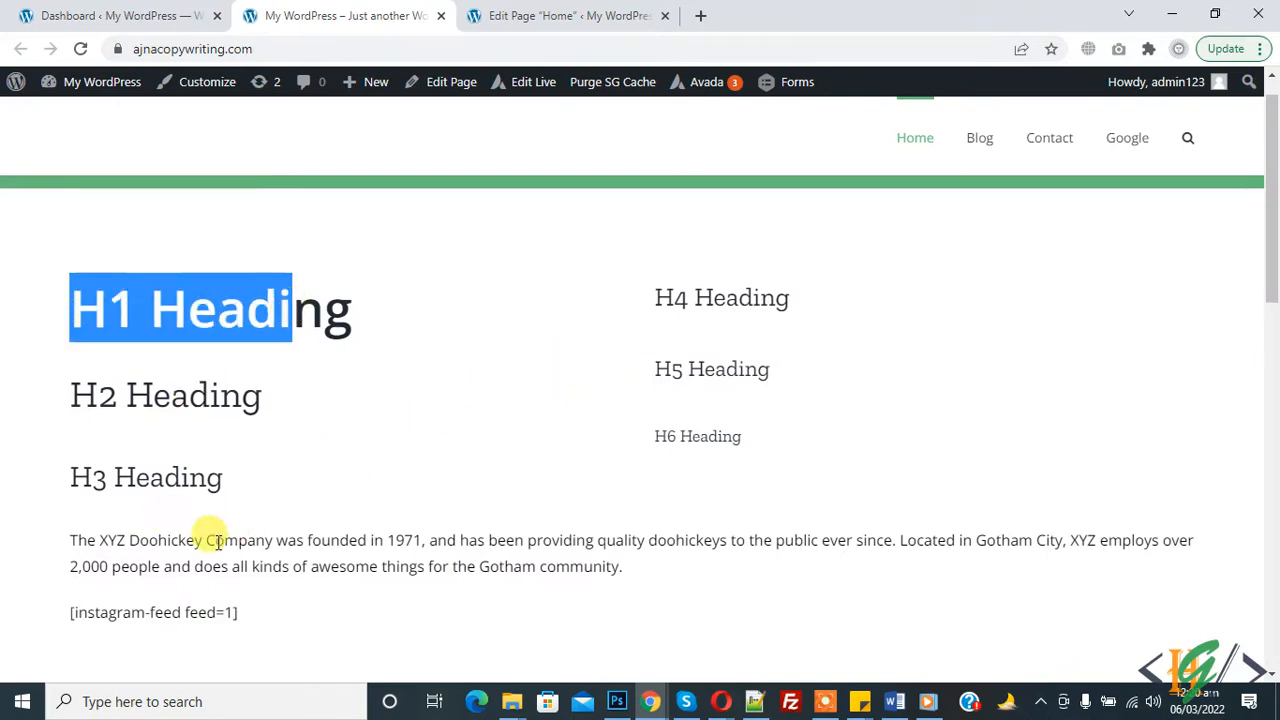
click(115, 15)
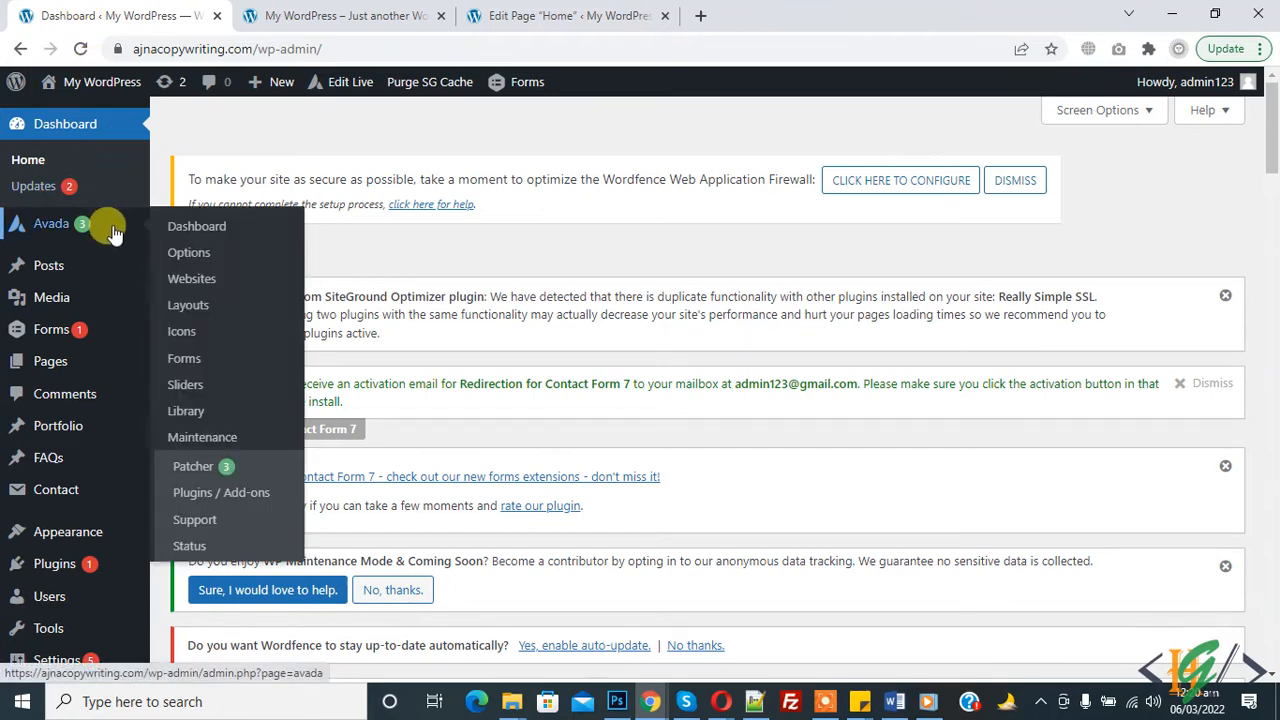
mouse_move(189, 252)
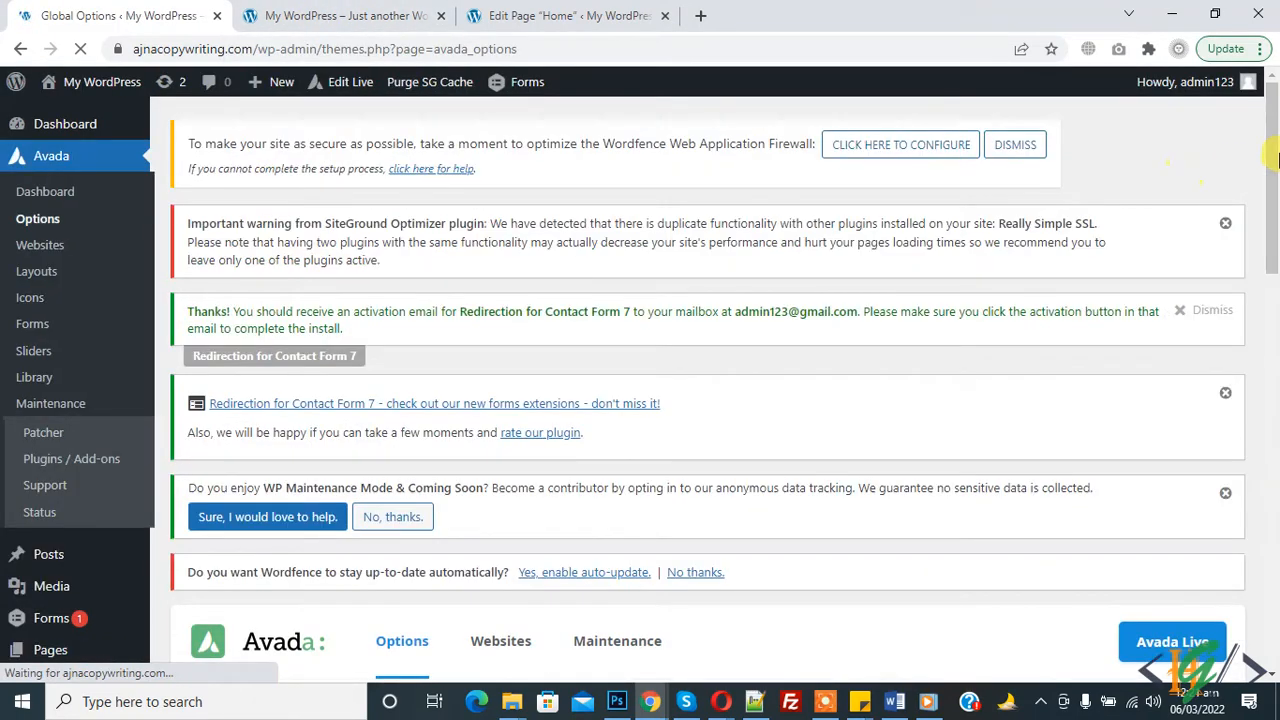
scroll(down, 3)
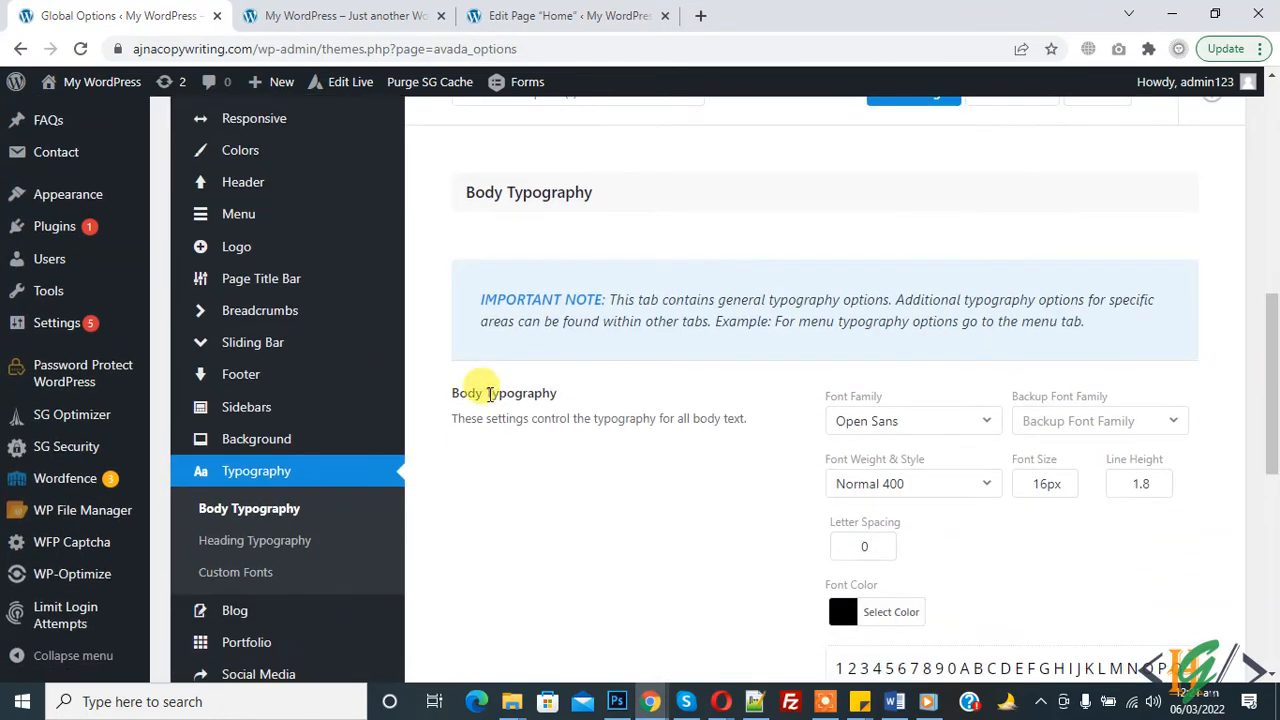
mouse_move(463, 383)
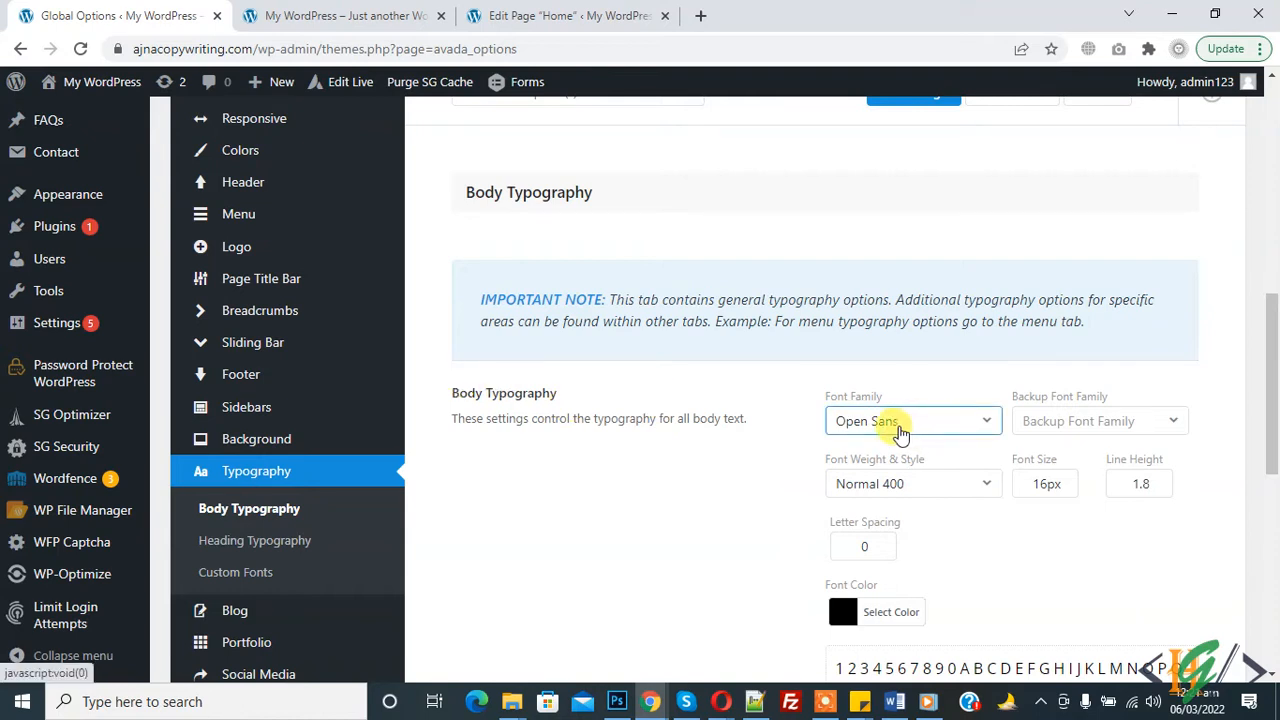
Set the body font to Mako Normal 400 at 20px with line height 3.
click(912, 420)
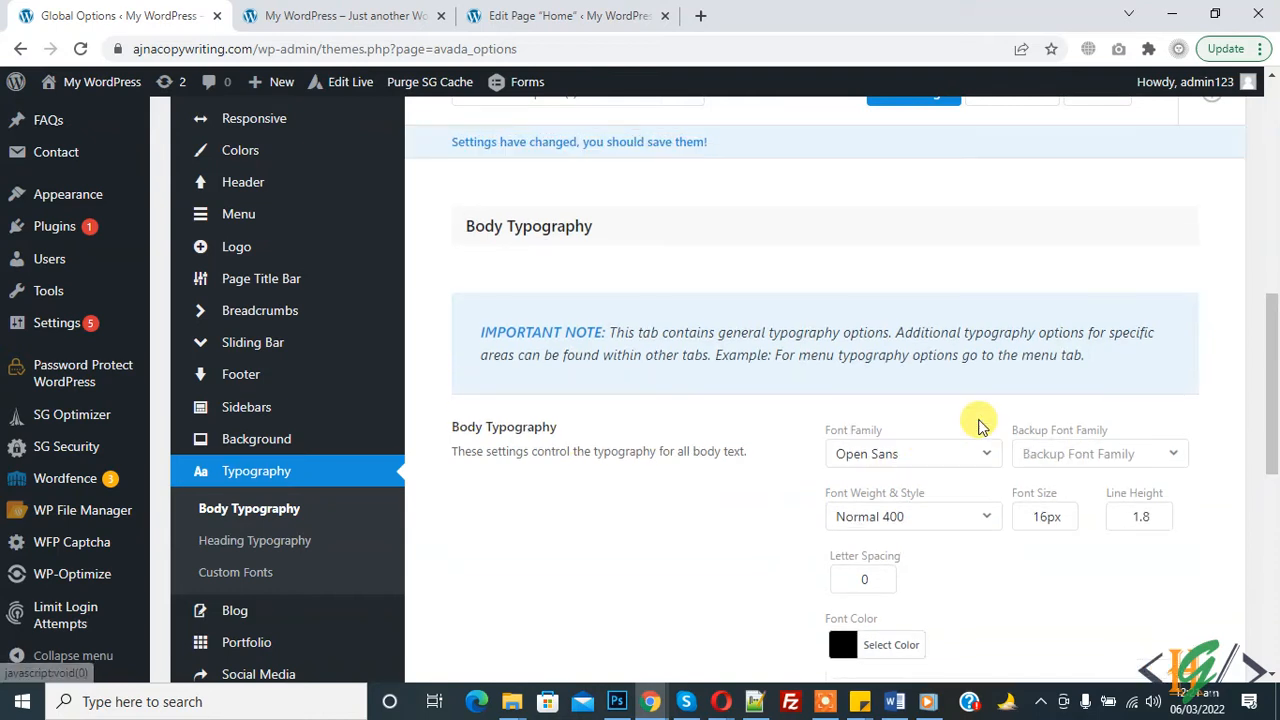
scroll(down, 3)
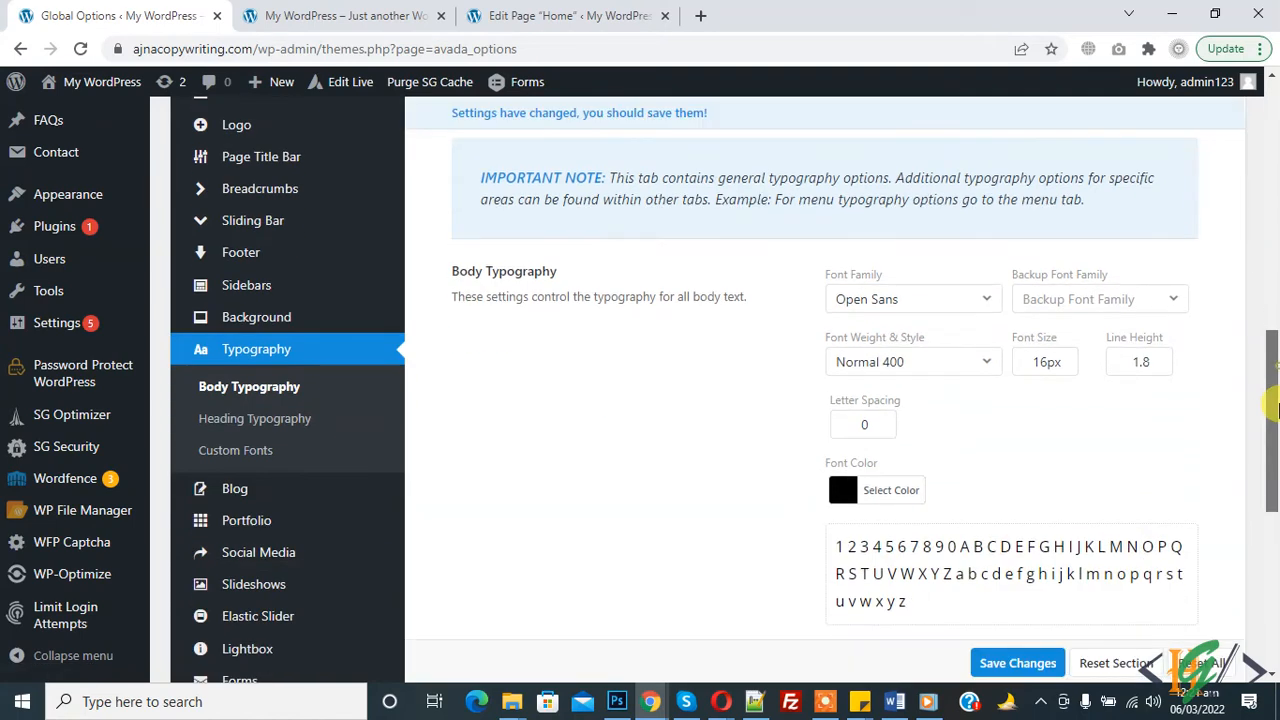
click(910, 298)
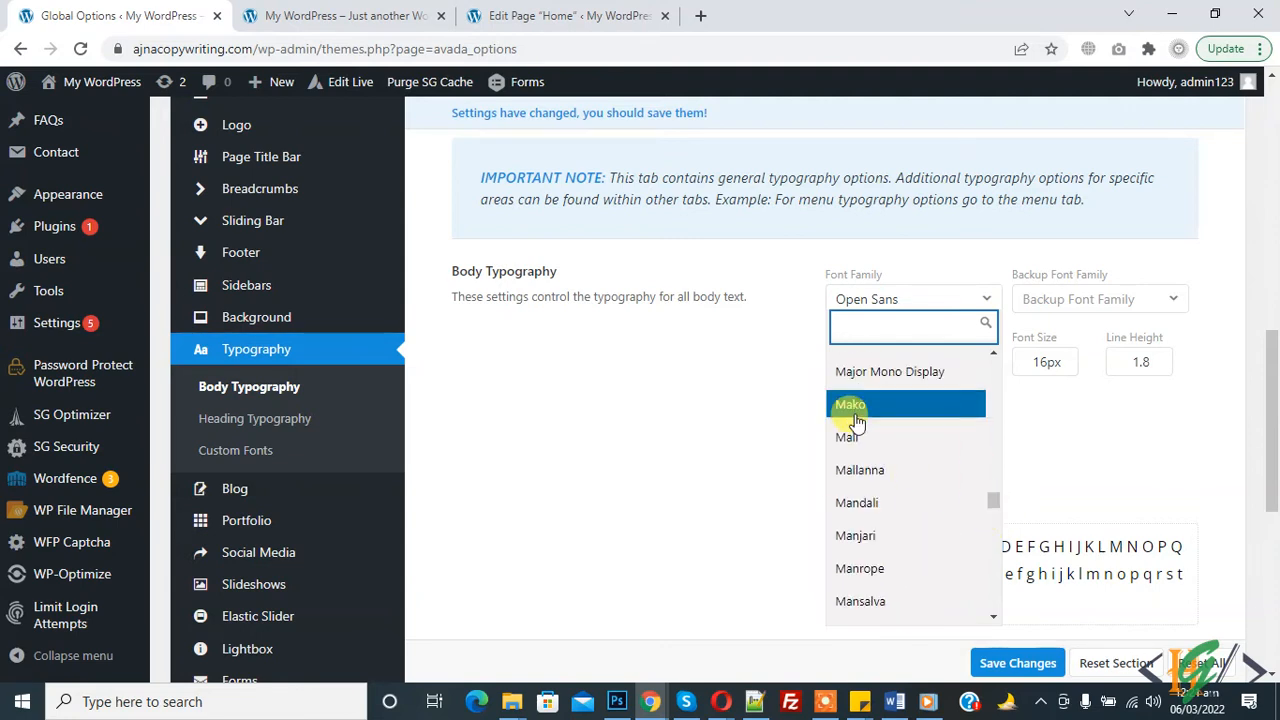
click(850, 404)
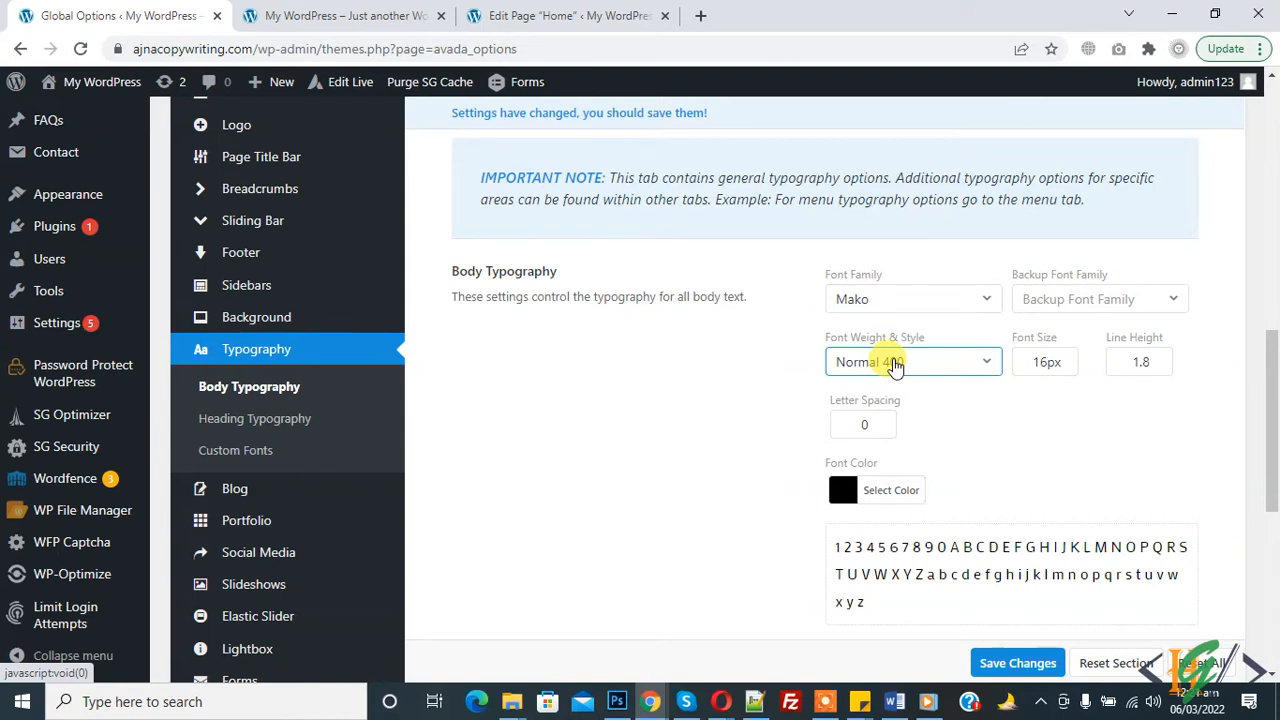
click(1044, 361)
text(20)
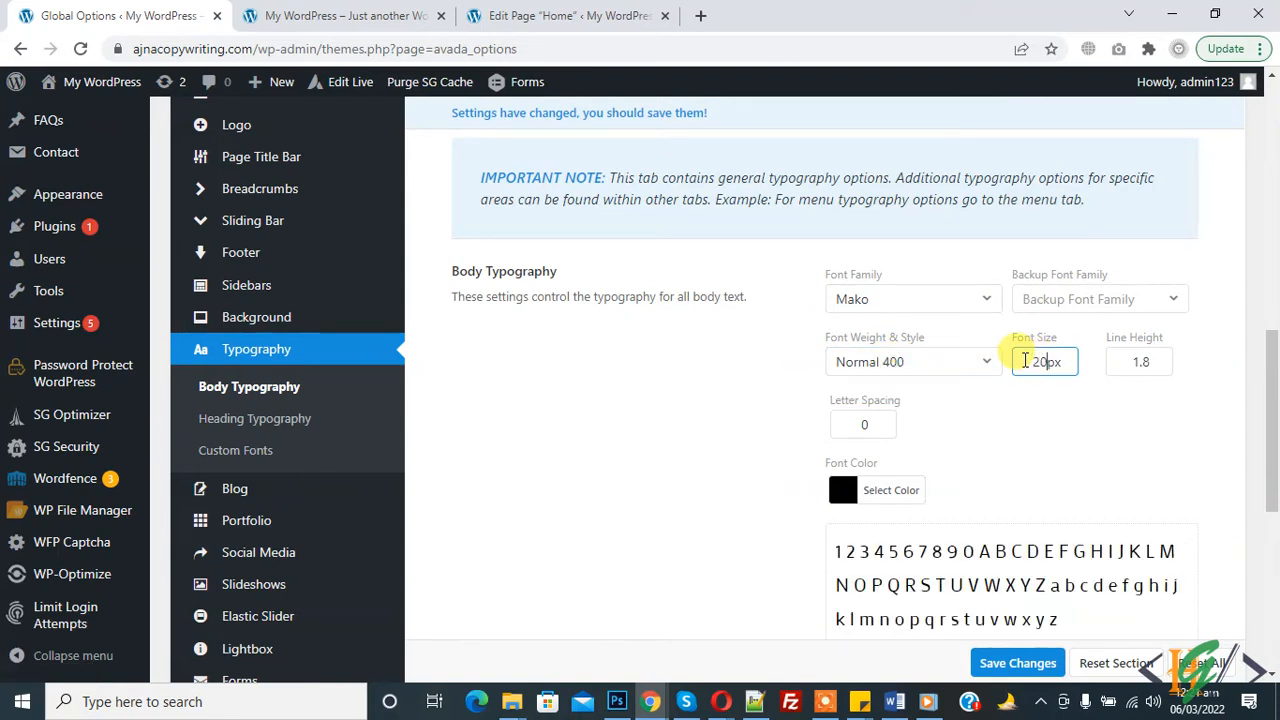
click(1140, 361)
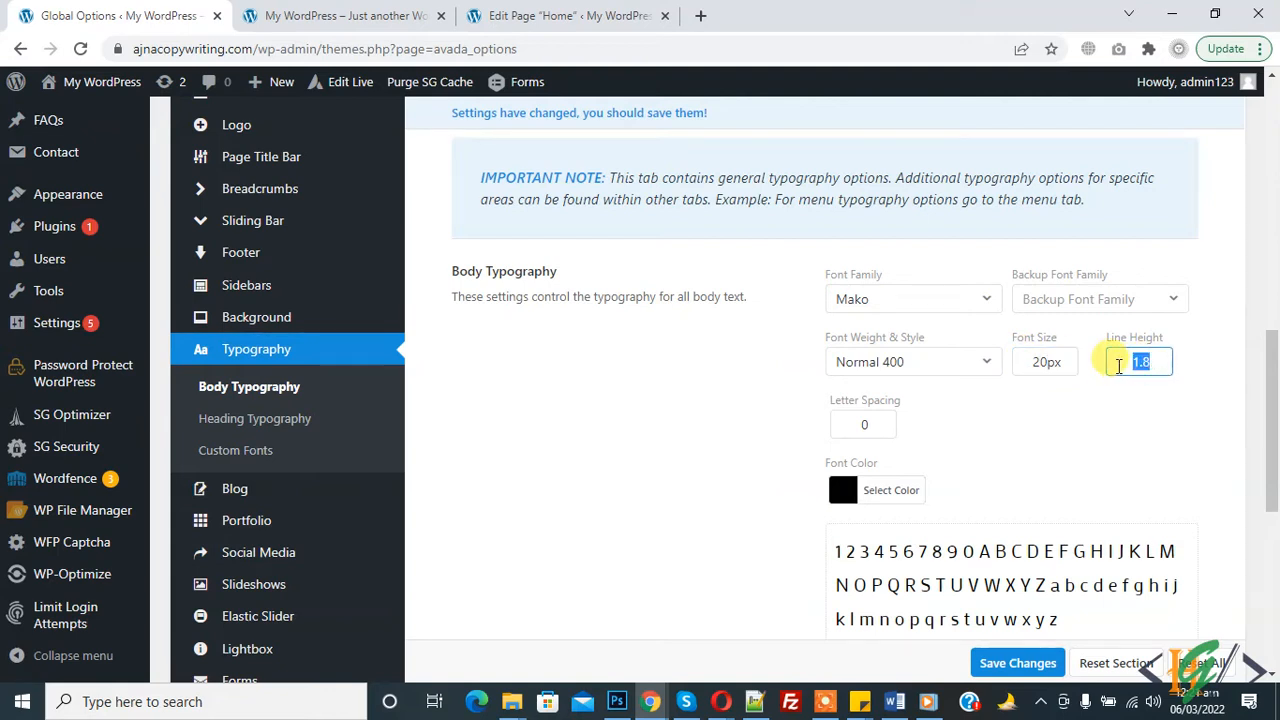
text(3)
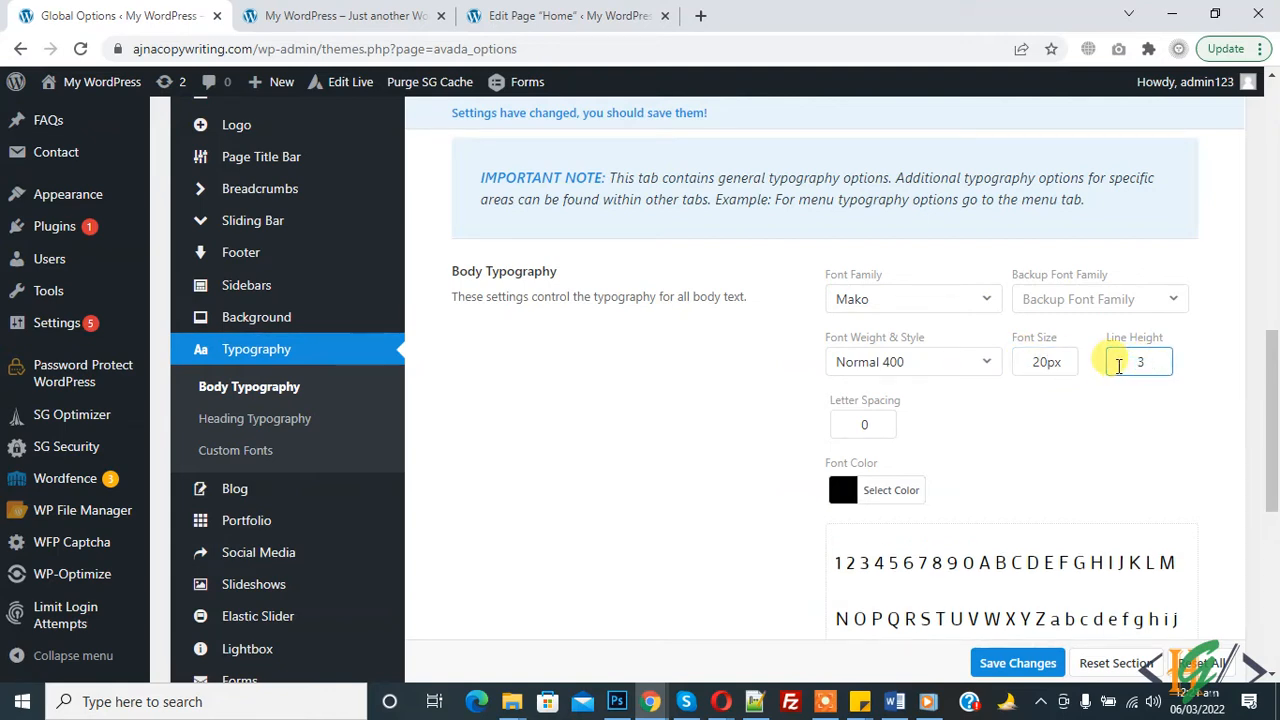
scroll(down, 3)
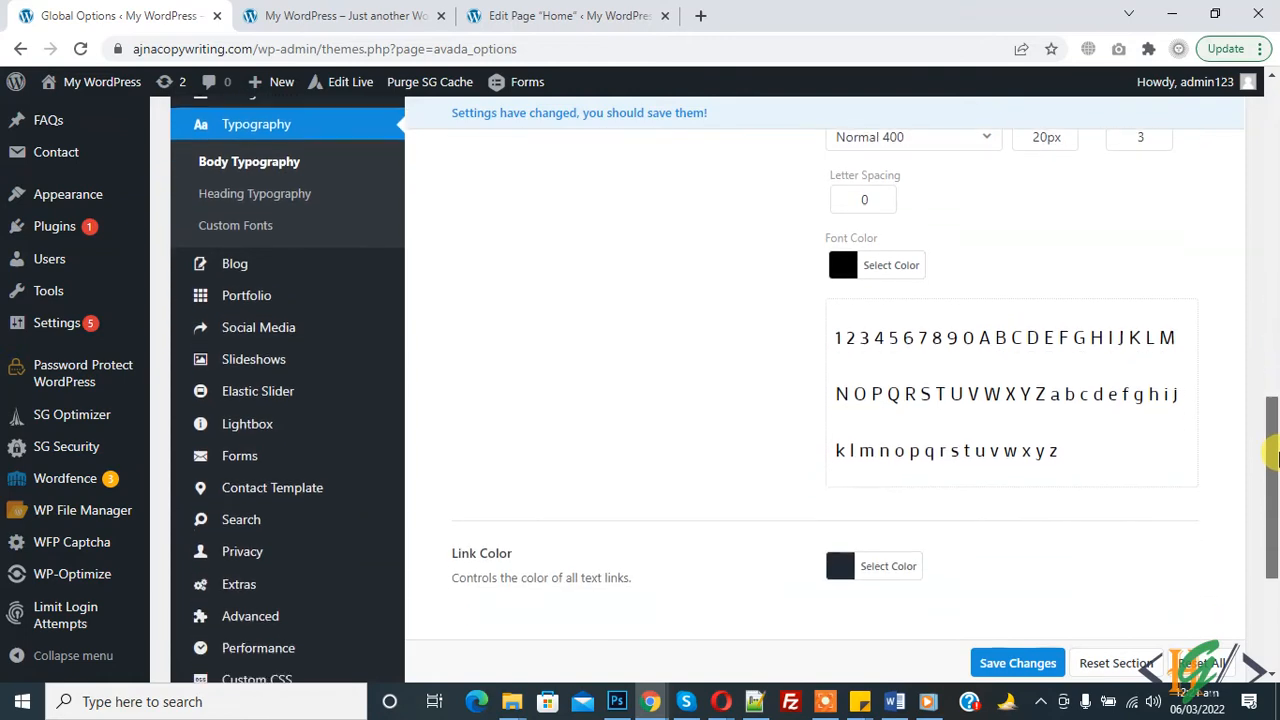
scroll(down, 3)
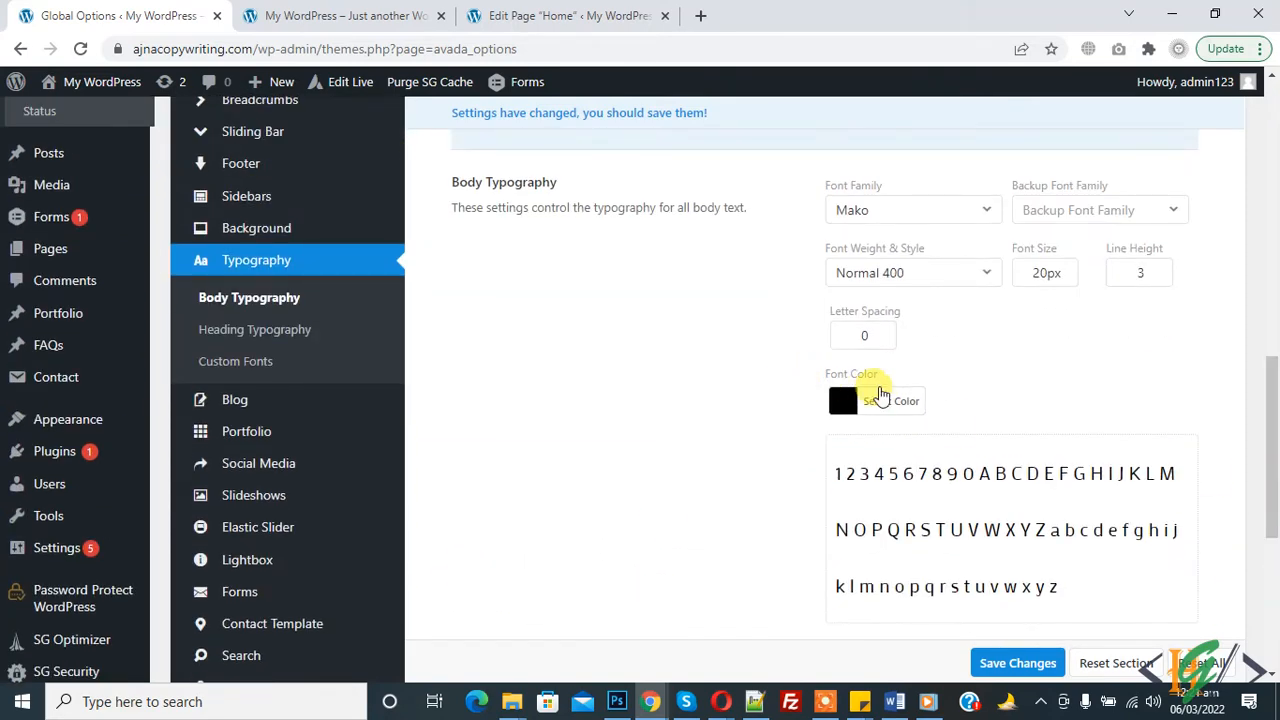
click(890, 400)
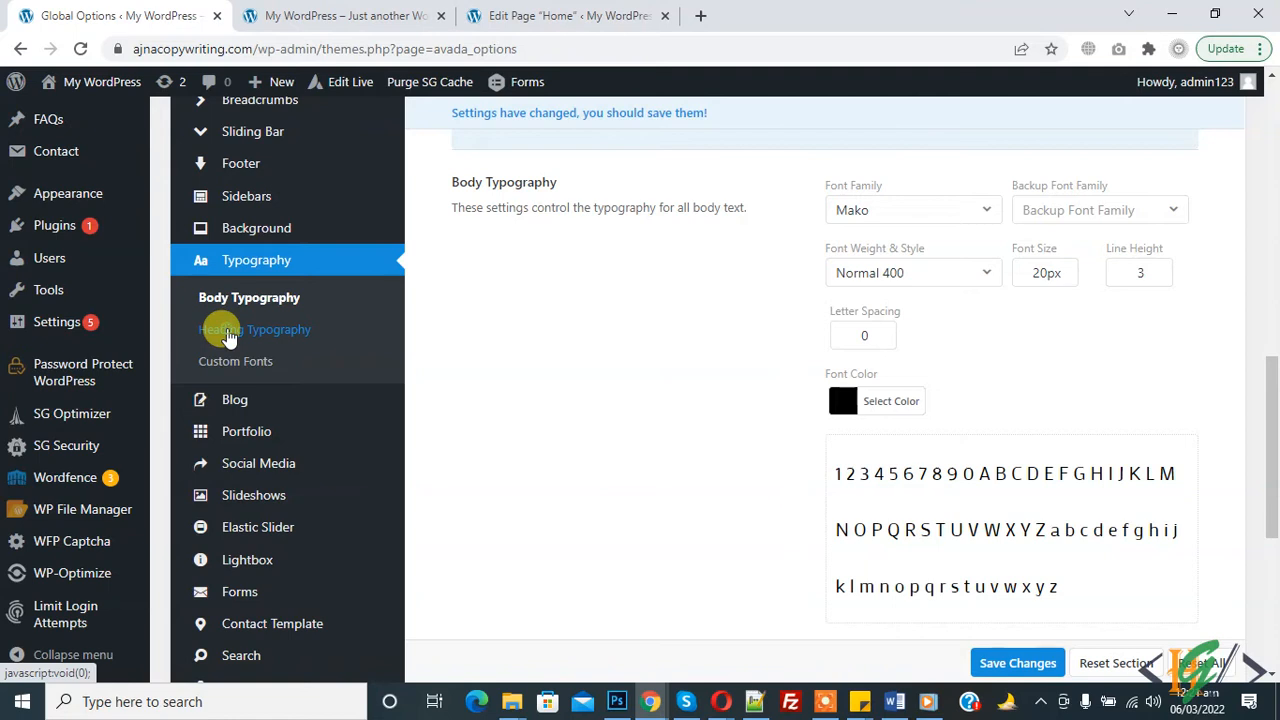
Set H1 headings to Old Standard TT in Bold 700.
click(258, 329)
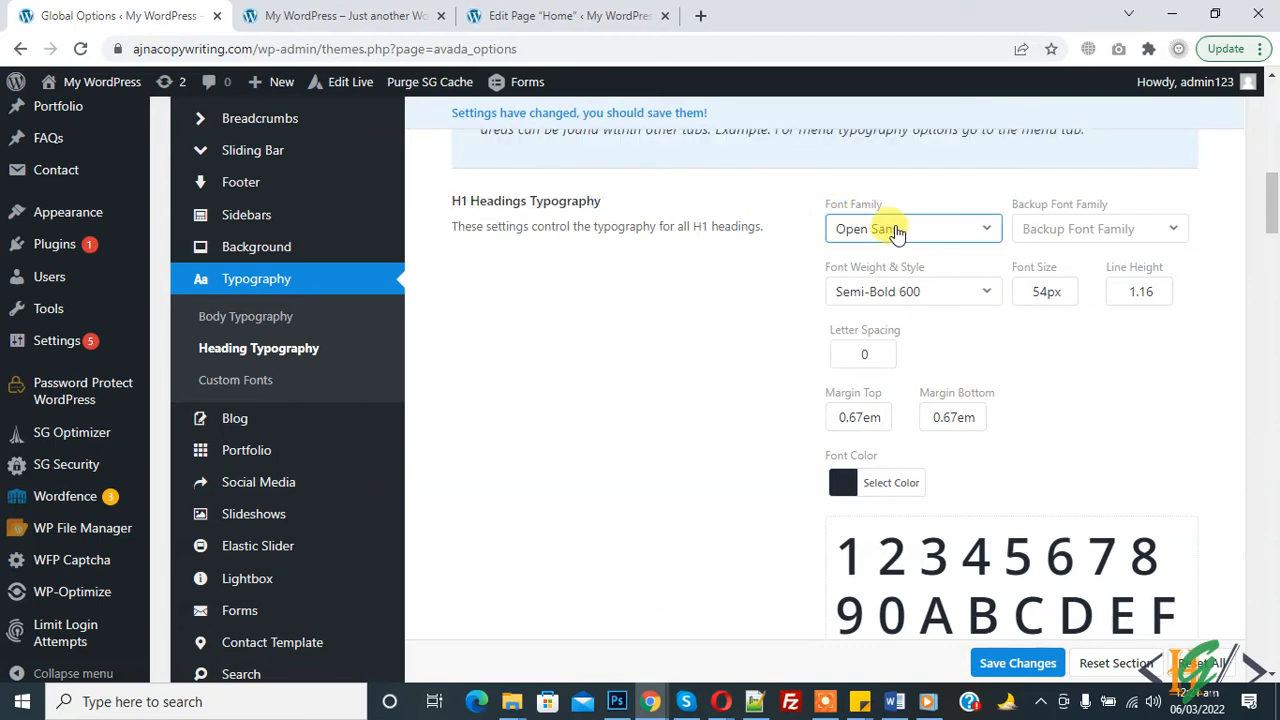
click(910, 228)
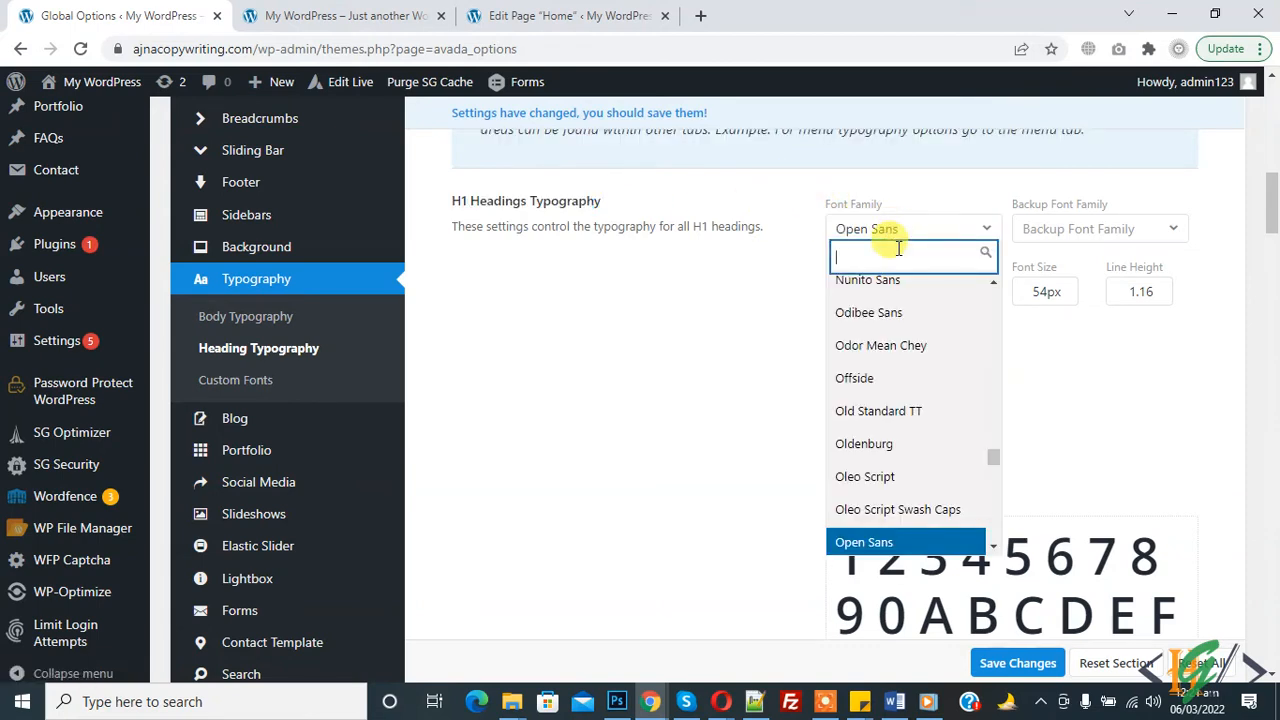
click(878, 411)
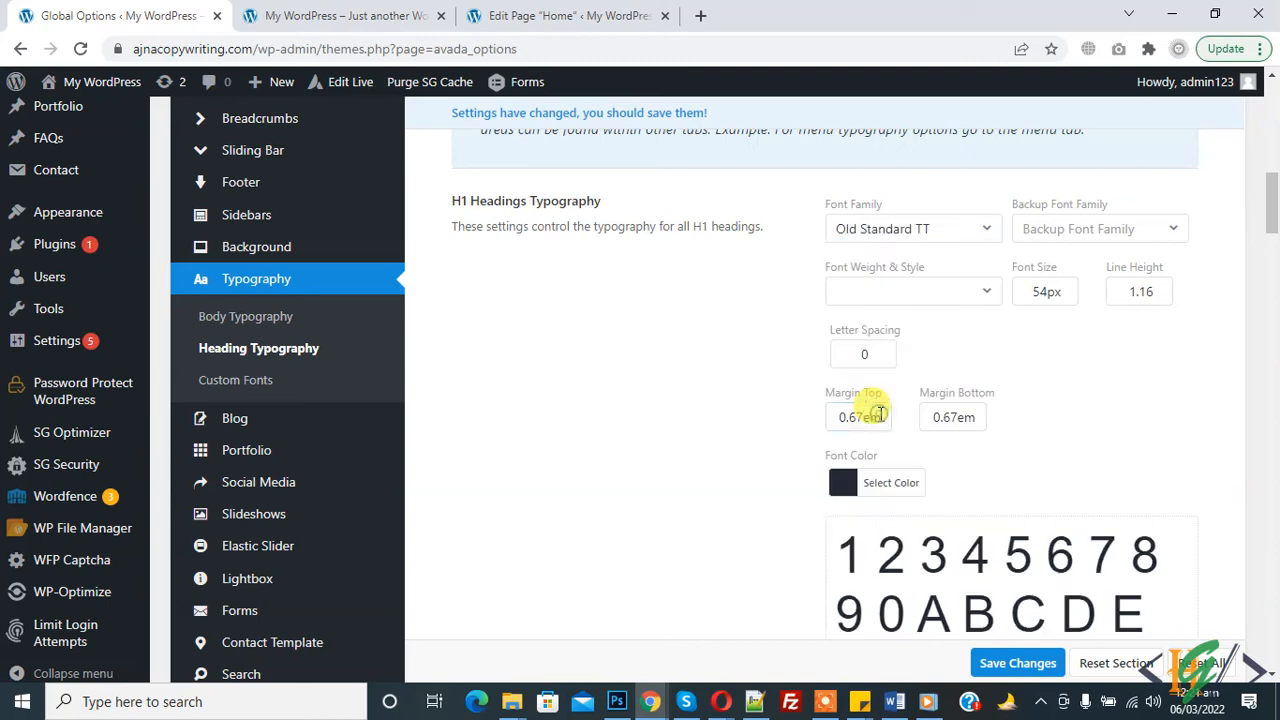
click(910, 291)
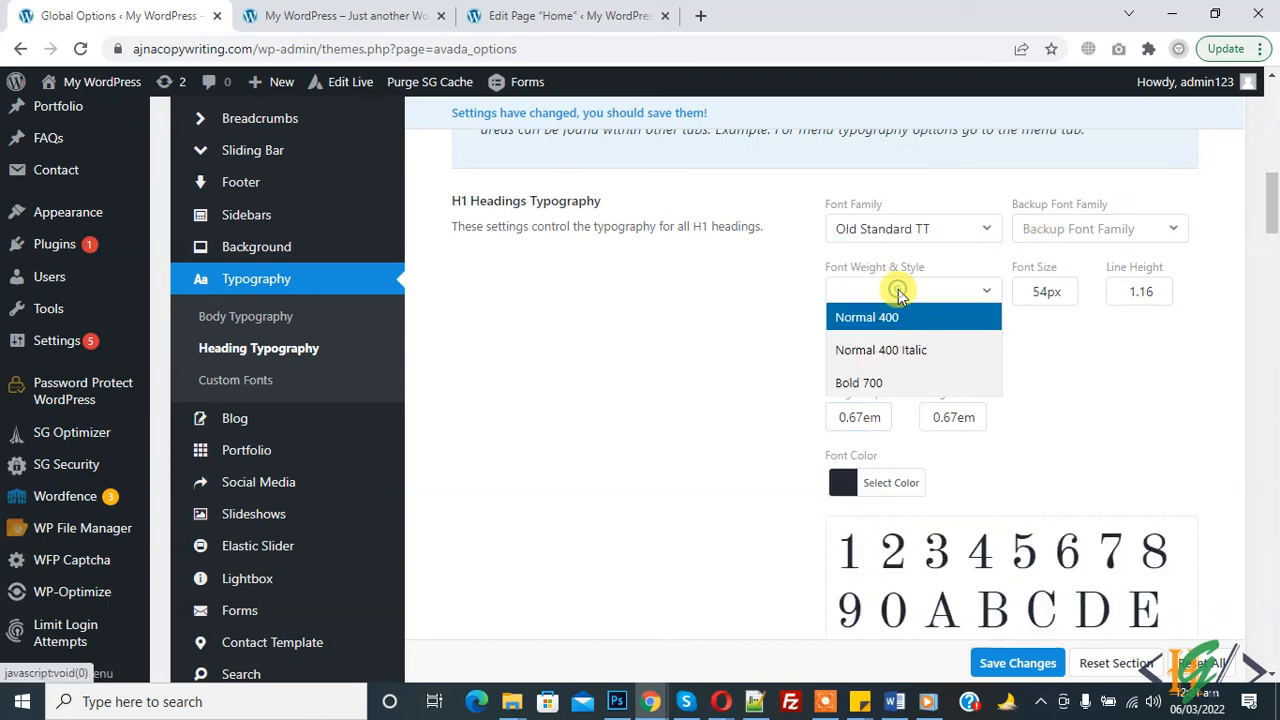
click(858, 382)
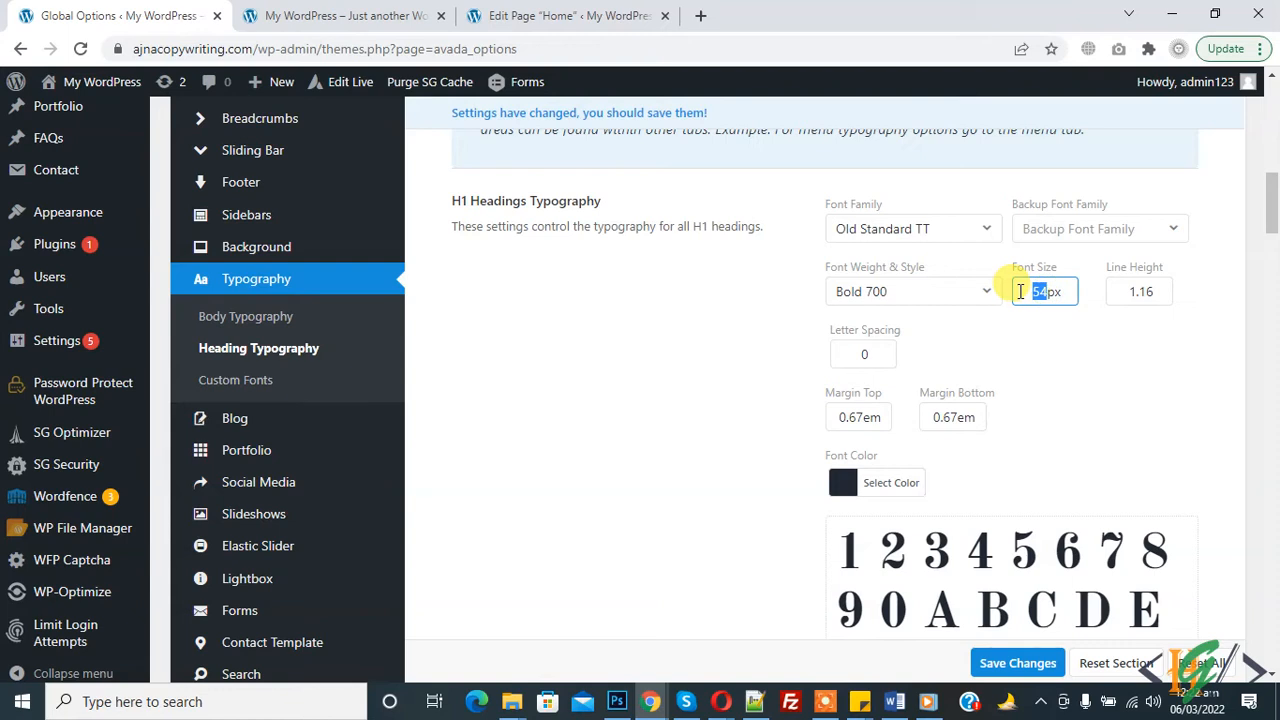
Give H1 a 32px size, line height 2, 2px letter spacing, and save the changes.
click(1139, 291)
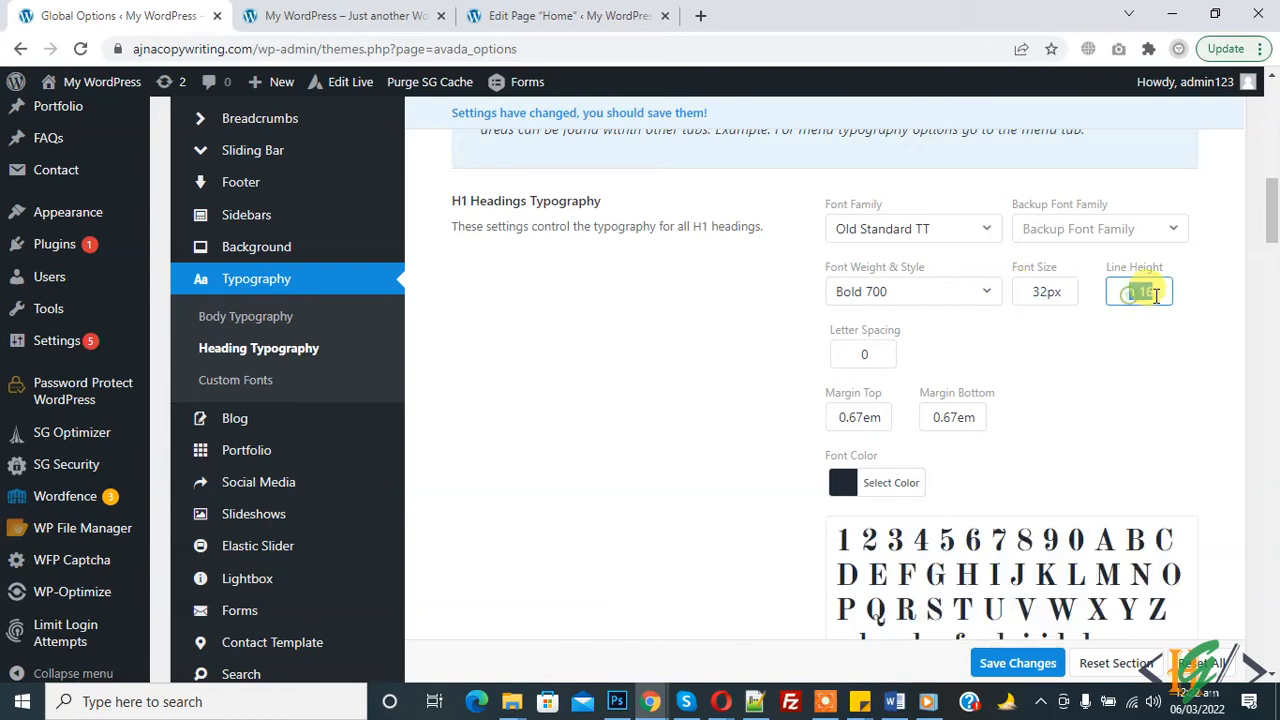
text(2)
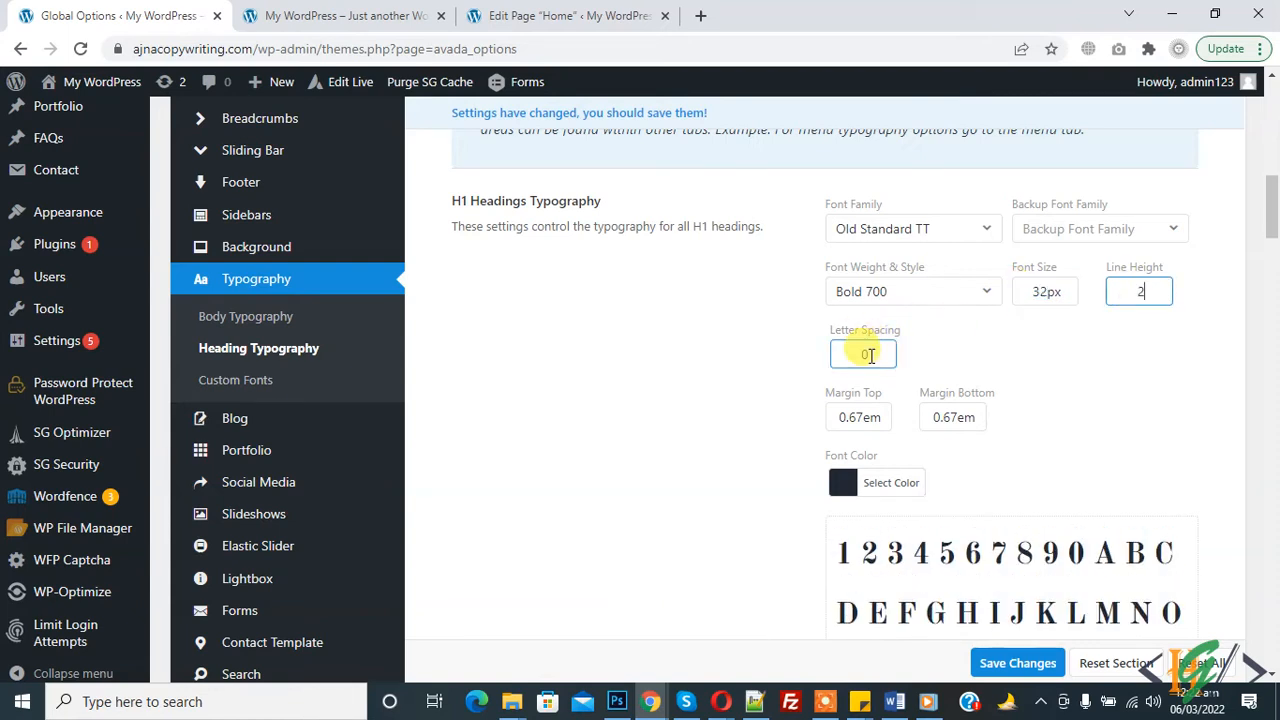
text(px)
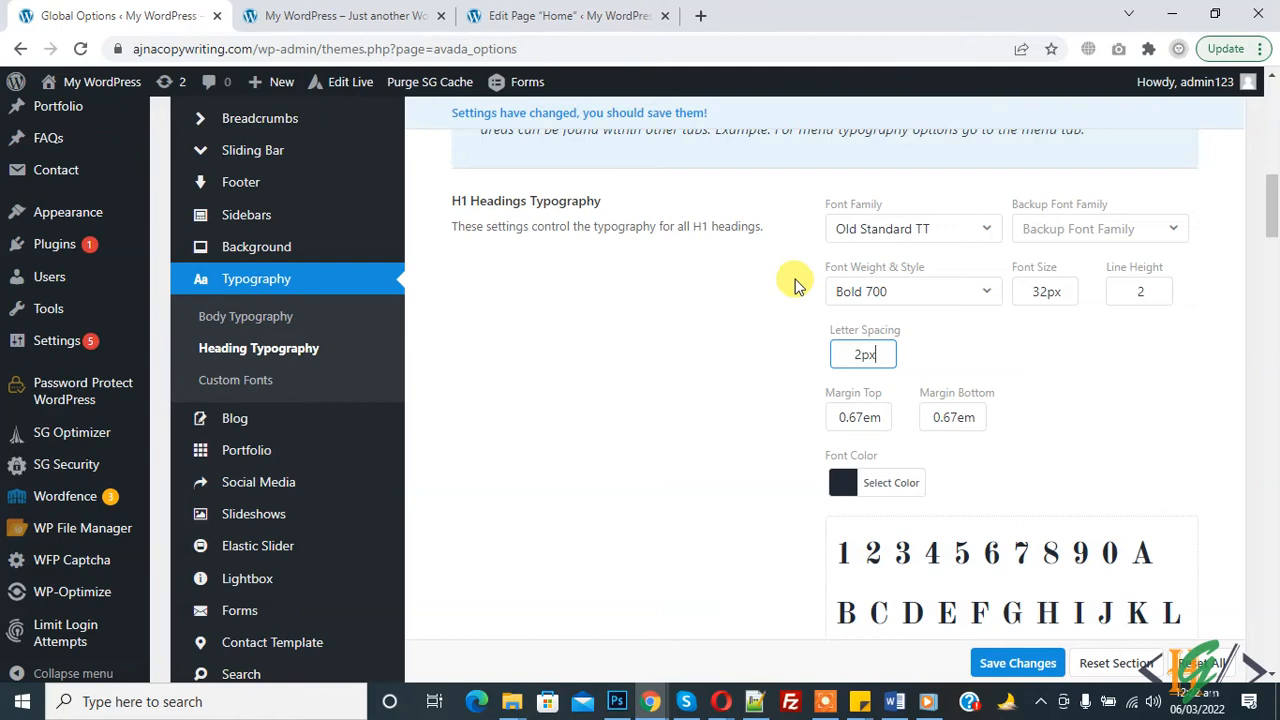
click(890, 482)
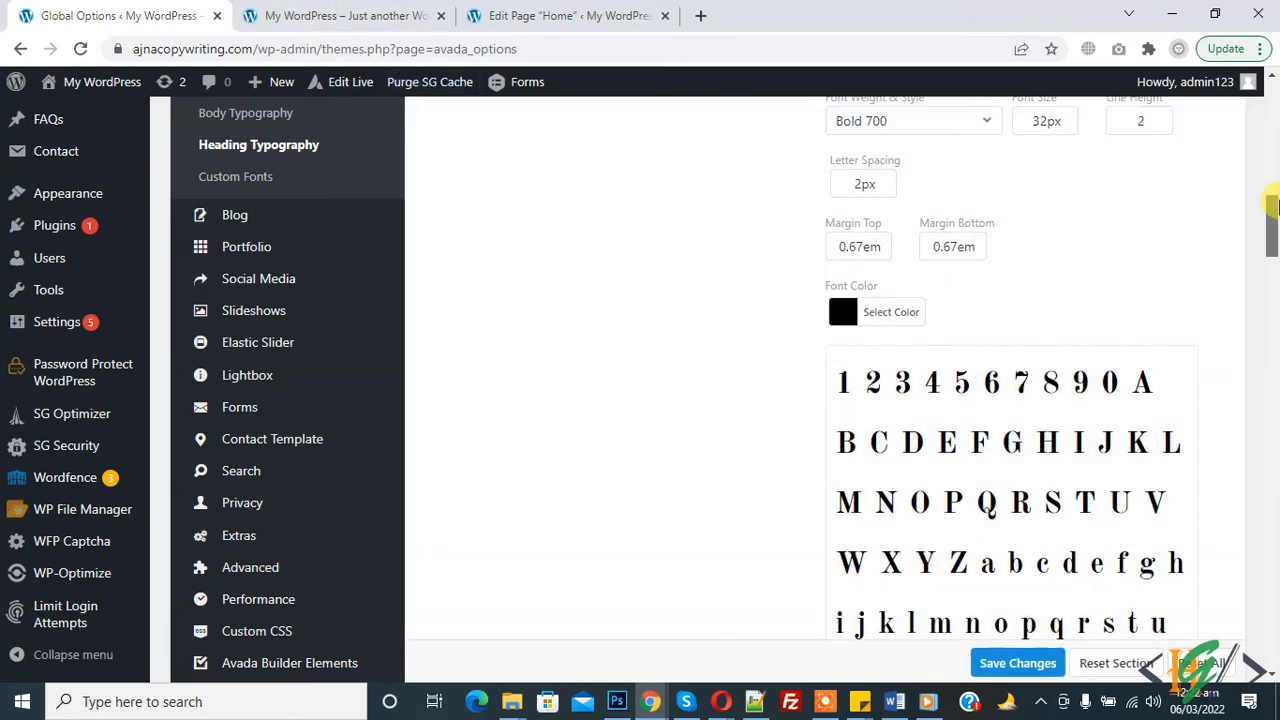
click(1016, 663)
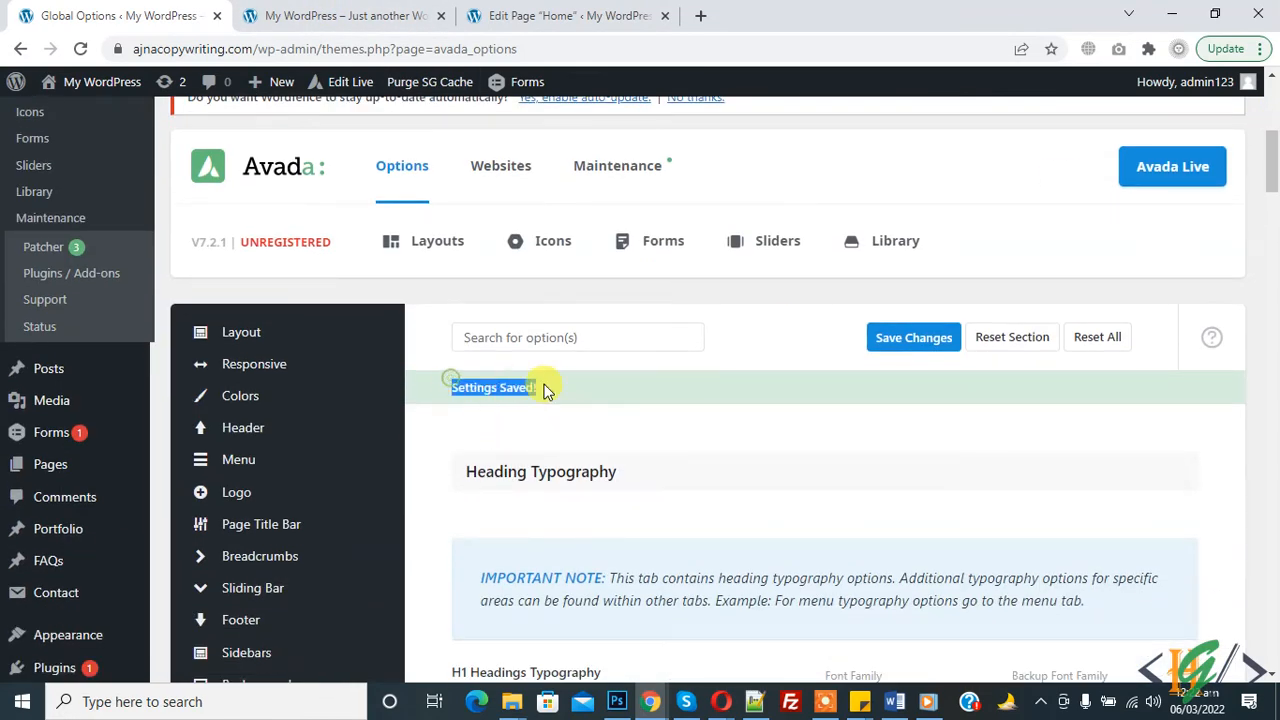
click(345, 15)
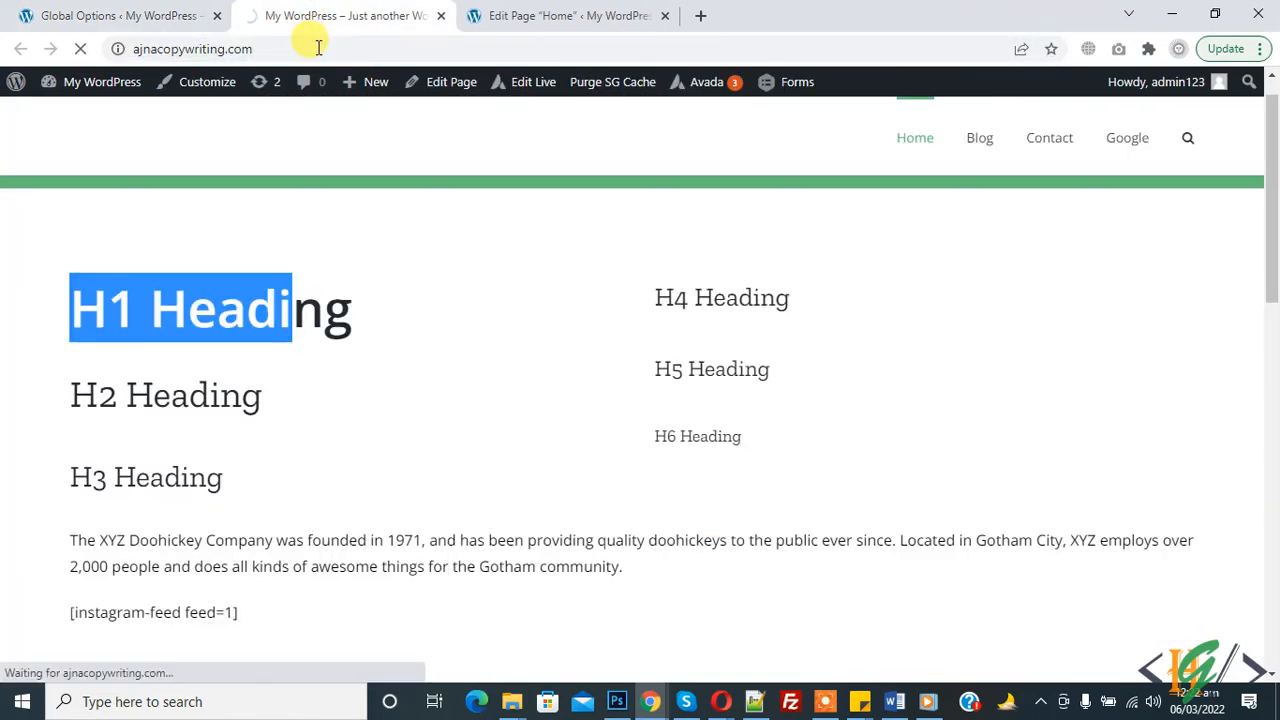
Reload the home page to view the restyled H1, then return to Avada's H2 heading settings.
click(612, 82)
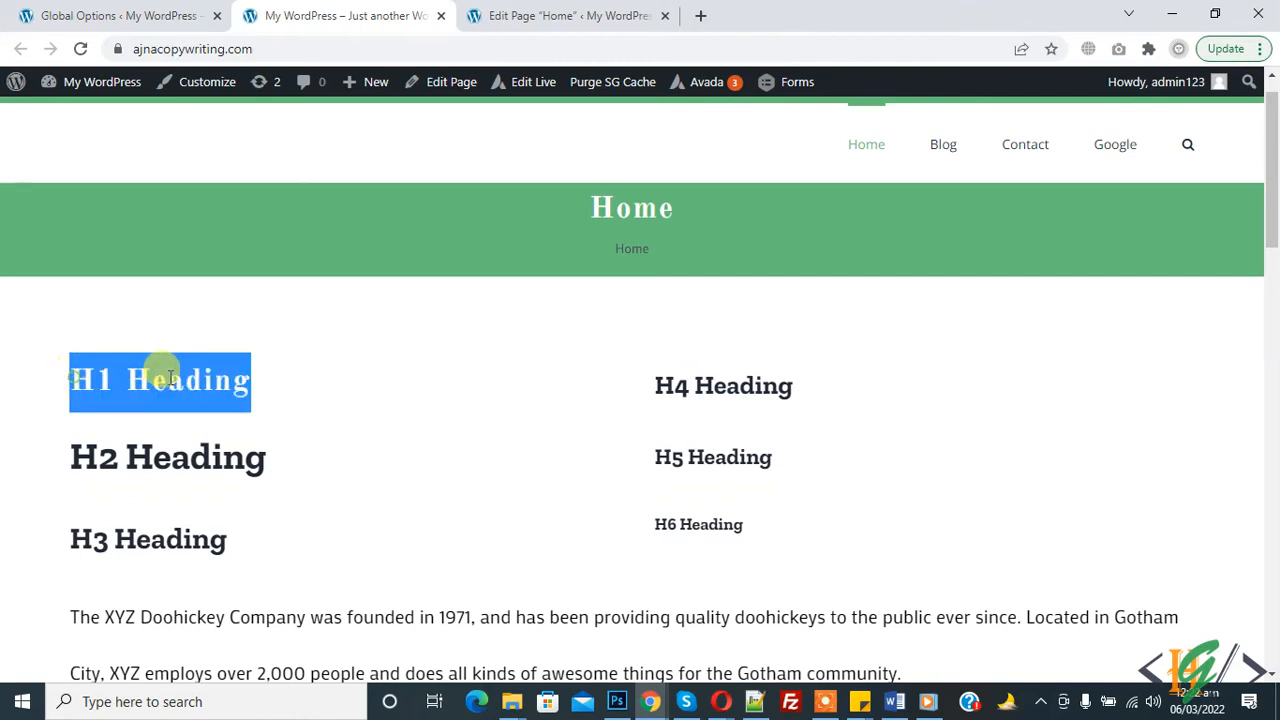
scroll(down, 3)
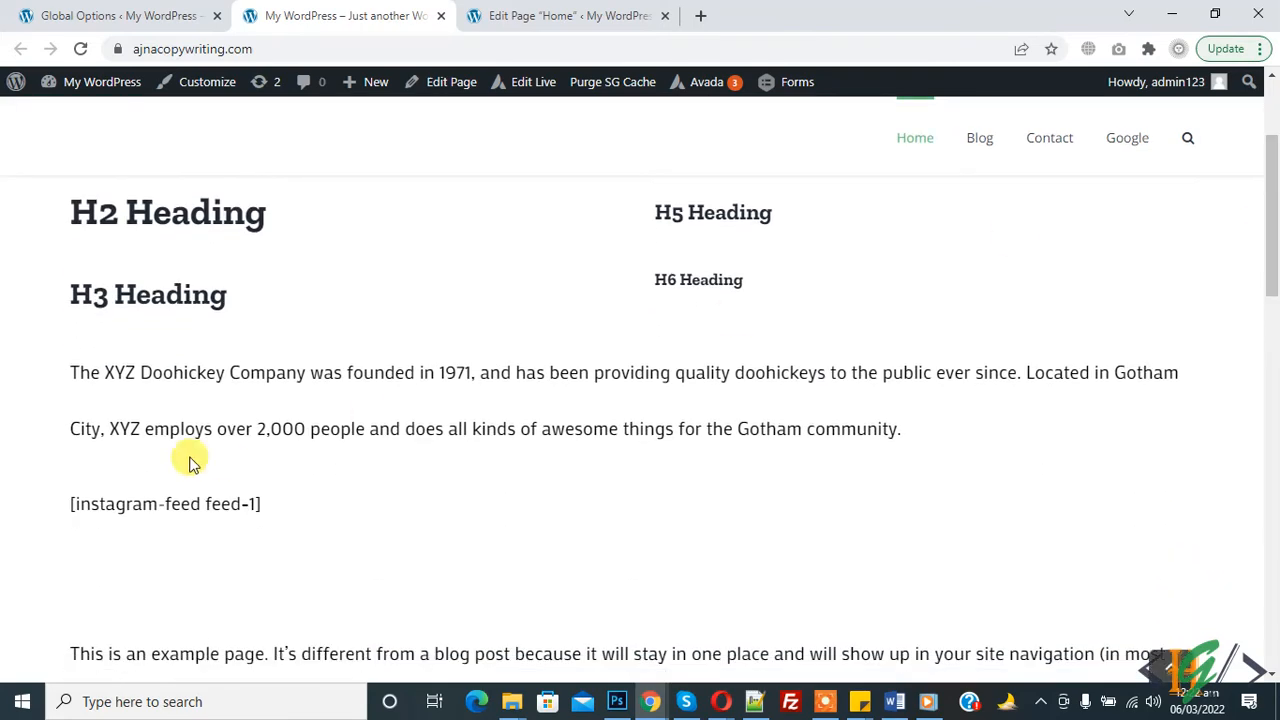
drag(70, 372, 842, 372)
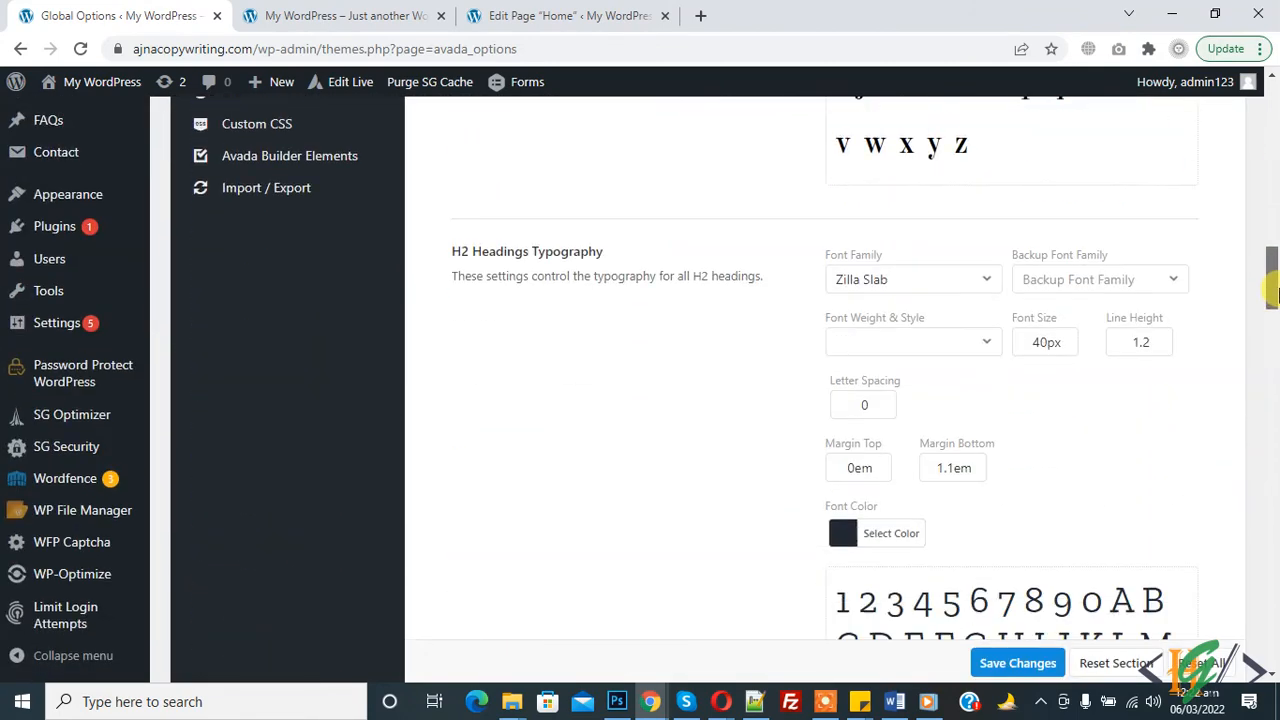
scroll(down, 3)
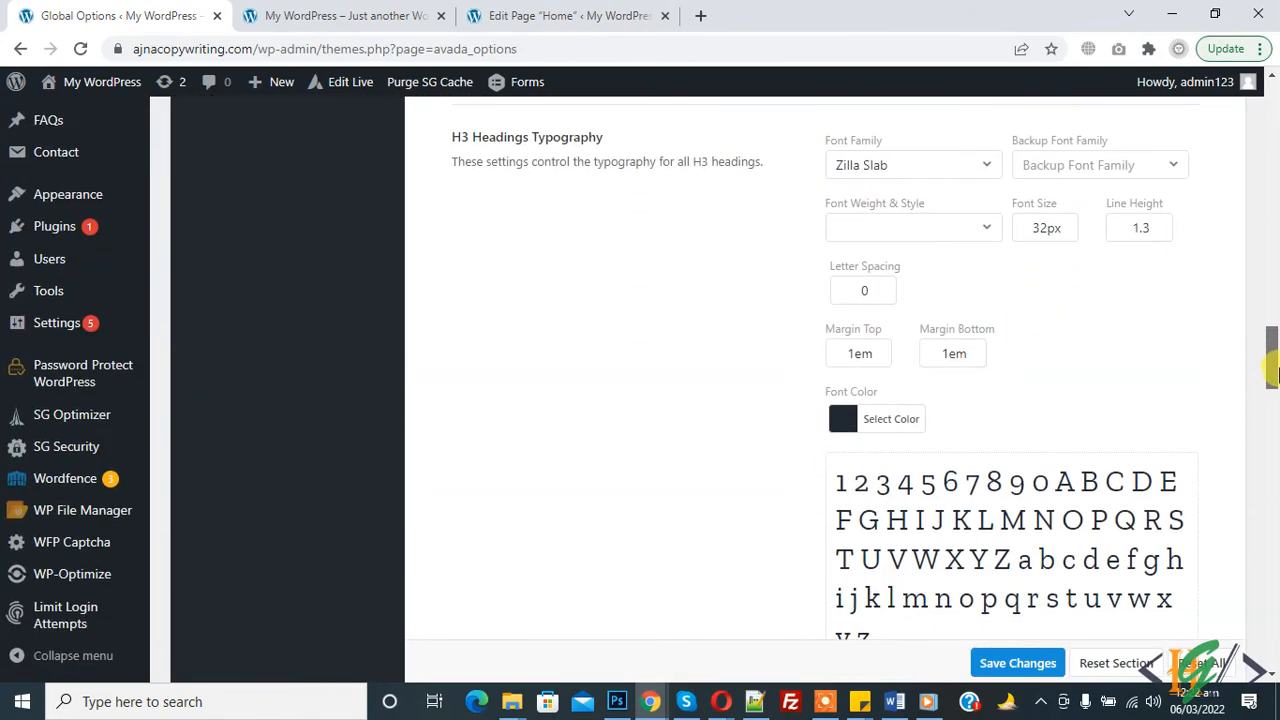
scroll(down, 3)
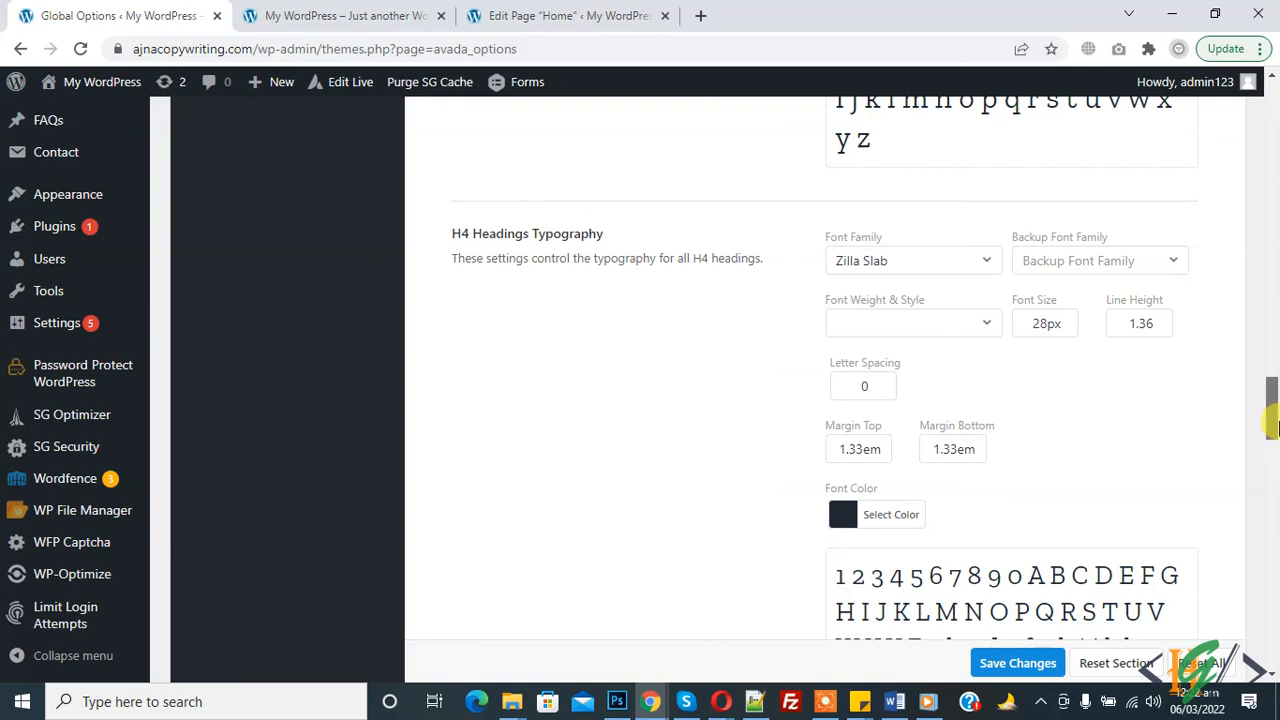
scroll(down, 3)
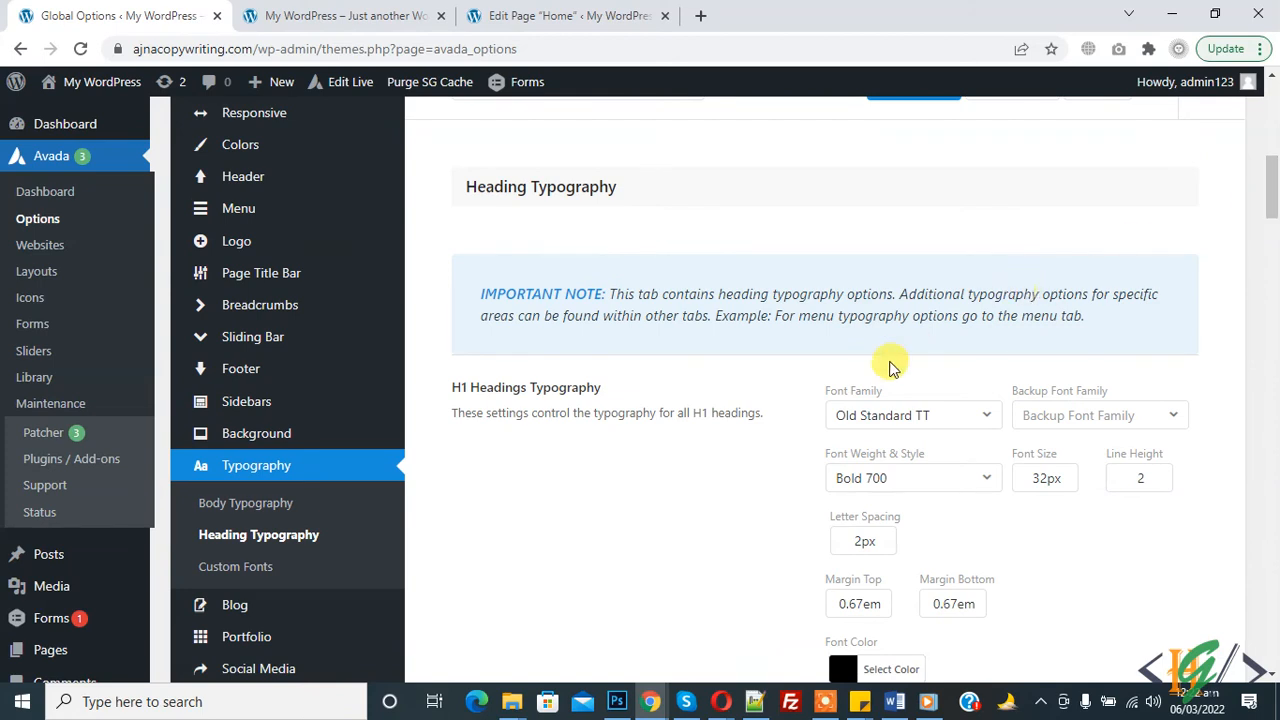
mouse_move(1120, 435)
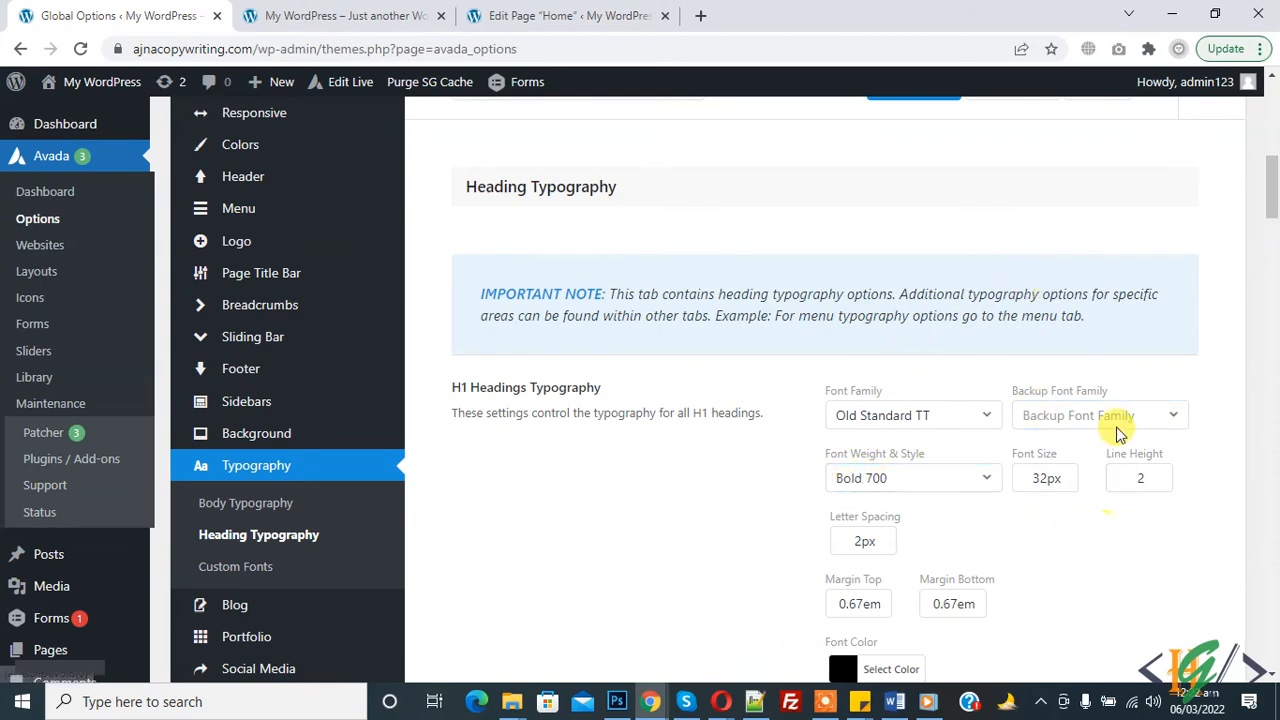
scroll(down, 3)
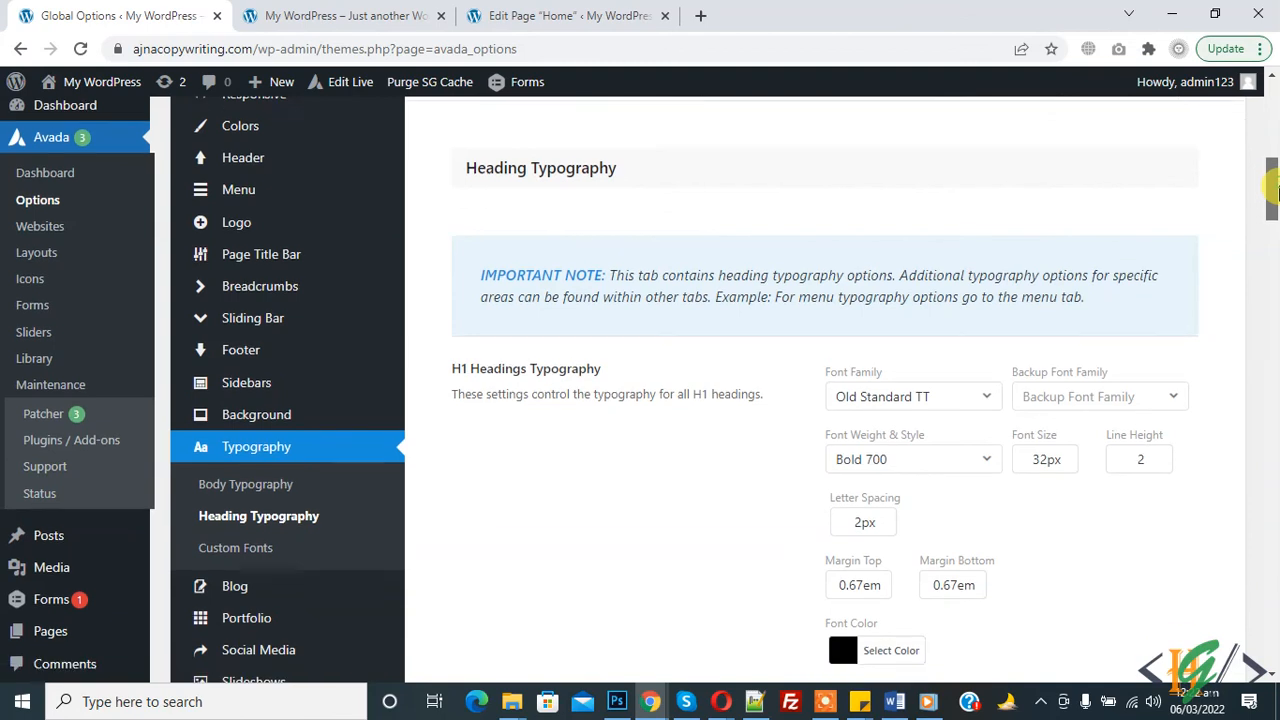
scroll(down, 3)
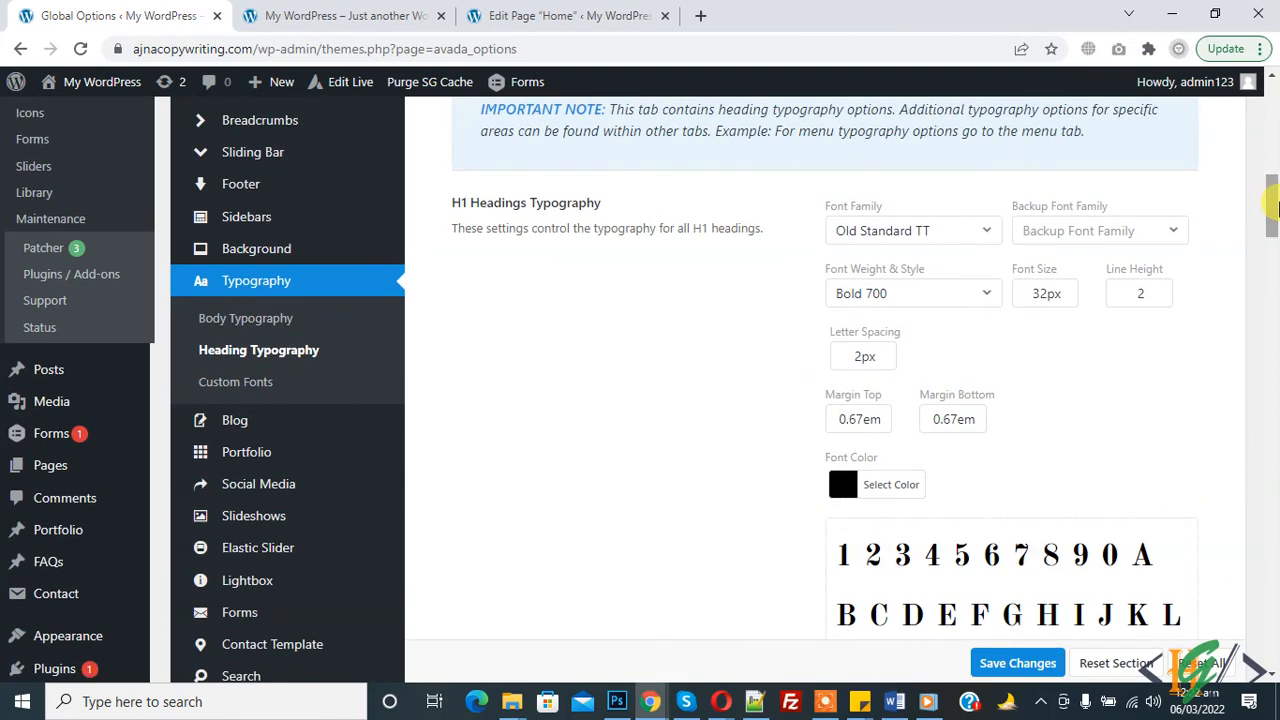